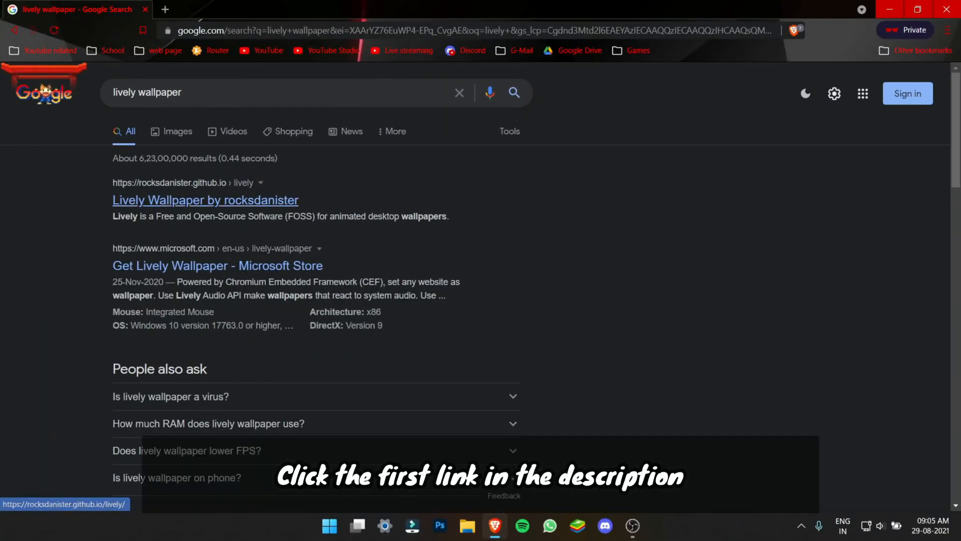
# Step: Open the Lively Wallpaper by rocksdanister project website from the results
pyautogui.click(205, 201)
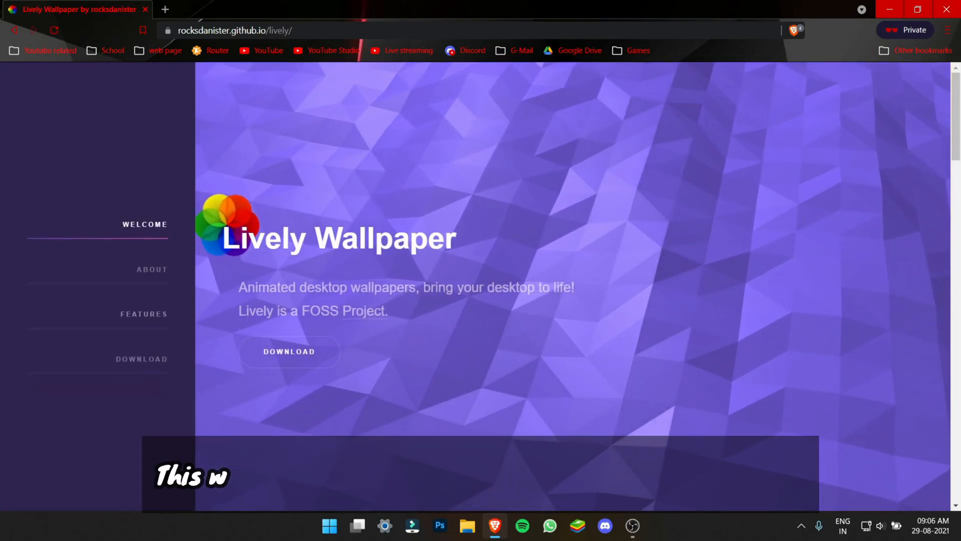
pyautogui.click(288, 352)
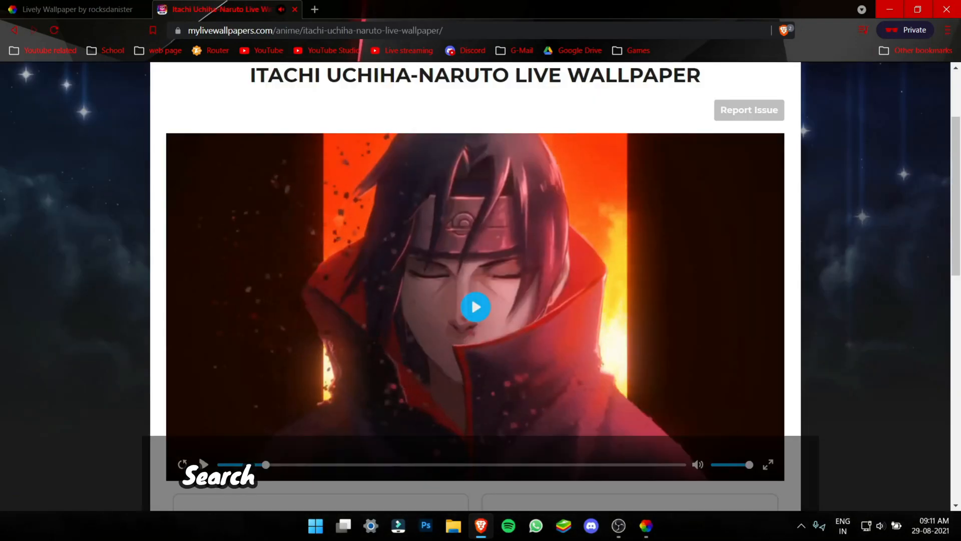
# Step: Download the Itachi Uchiha wallpaper and browse for its file in Lively's Add Wallpaper
pyautogui.scroll(-3)
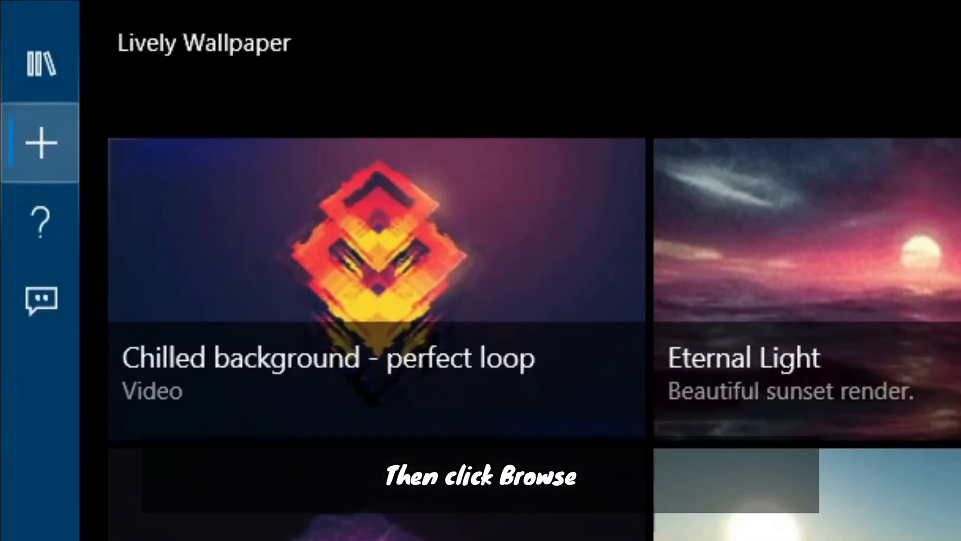
pyautogui.click(37, 142)
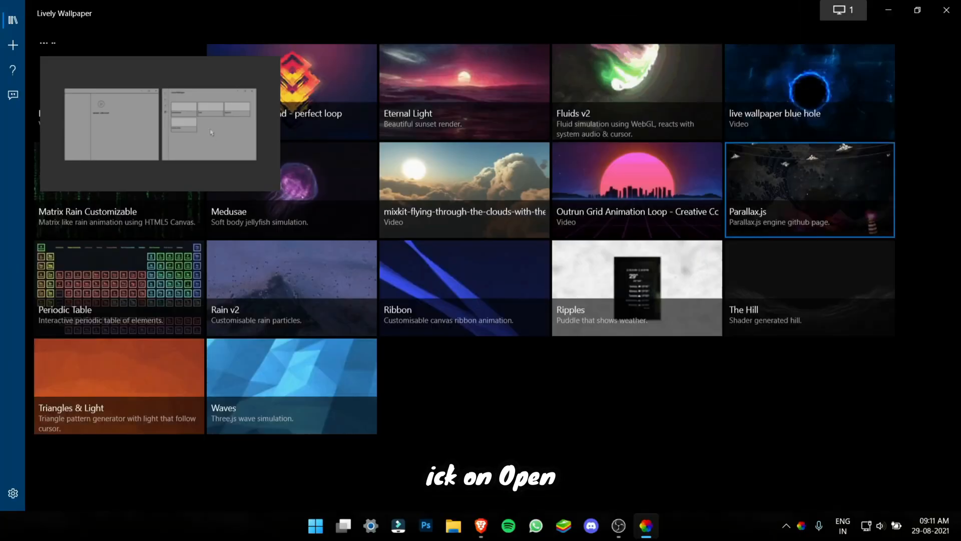
# Step: Mute the Itachi wallpaper via Customise, then show the System settings with the taskbar theme option
pyautogui.rightClick(464, 189)
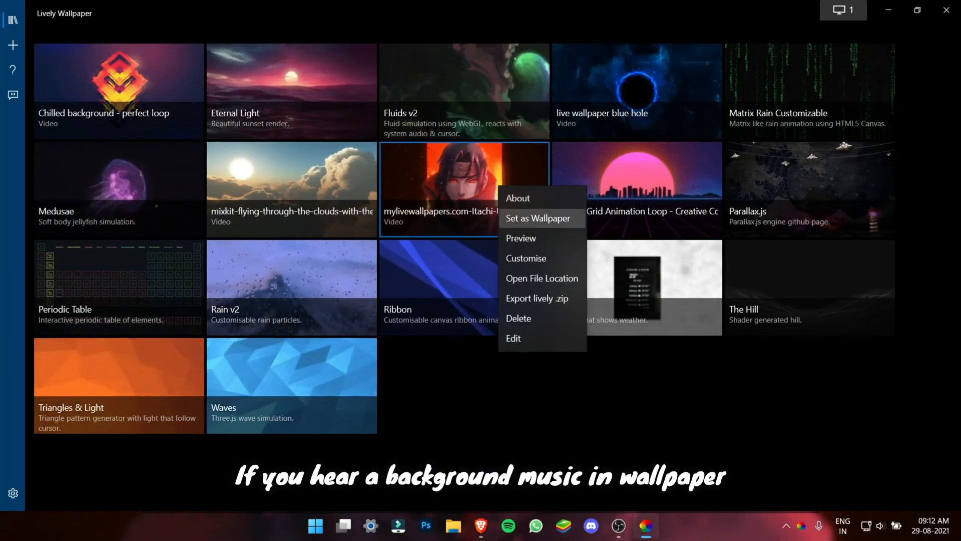
pyautogui.click(526, 258)
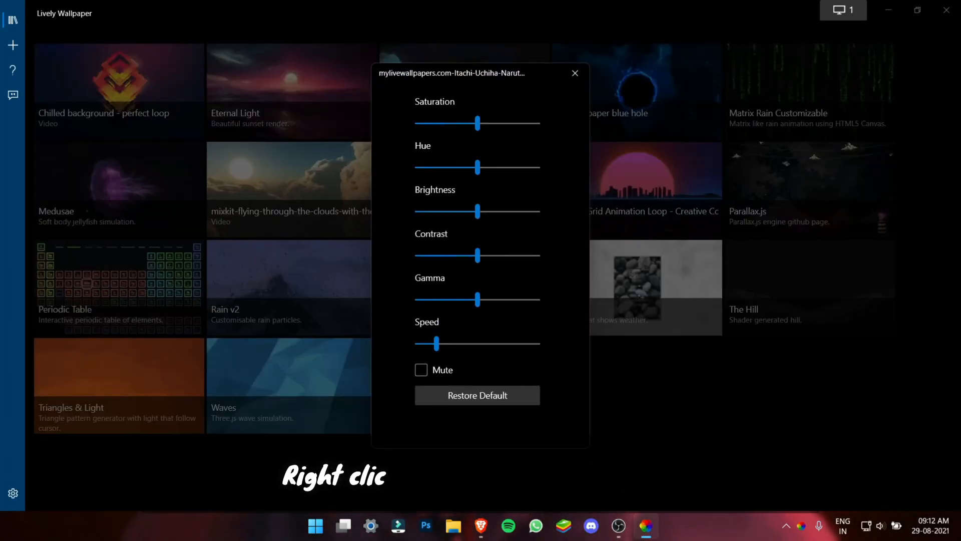
pyautogui.click(420, 371)
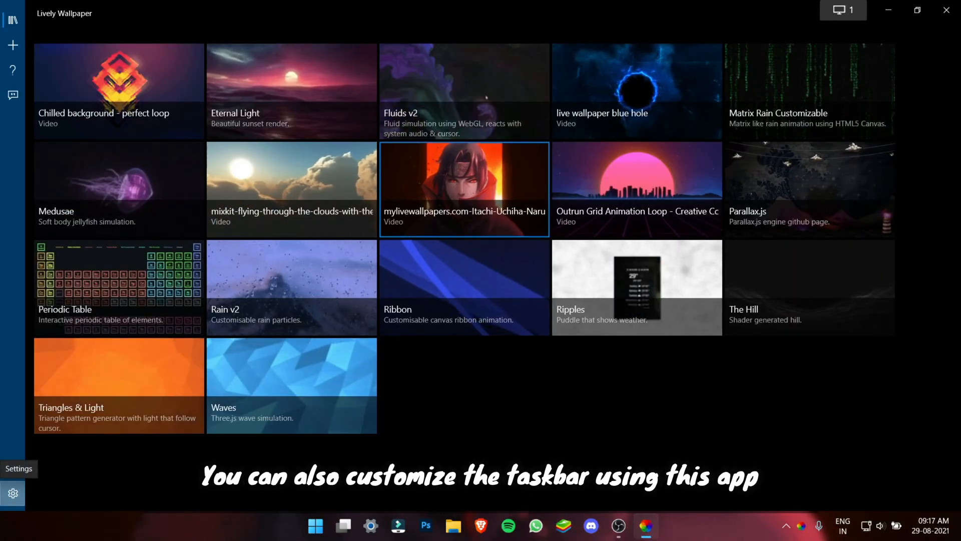
pyautogui.click(11, 492)
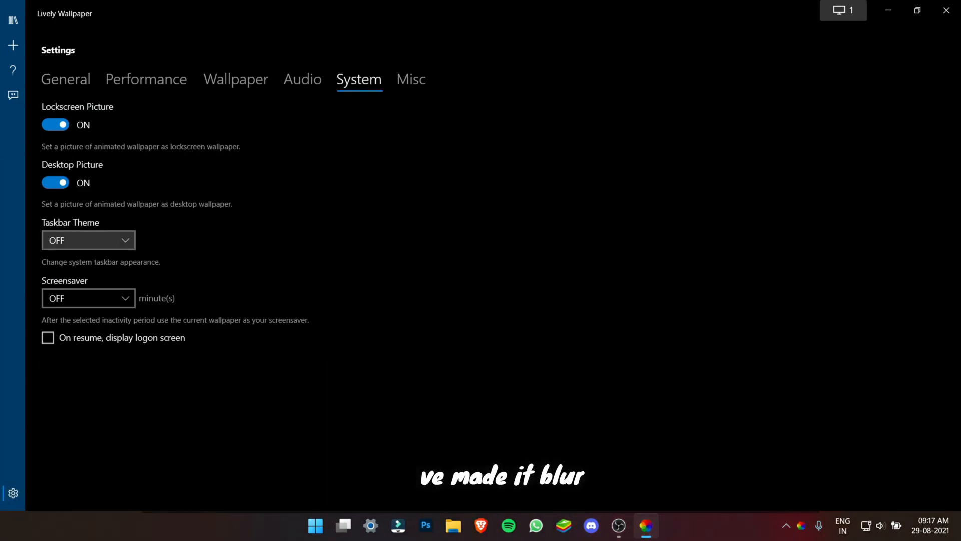